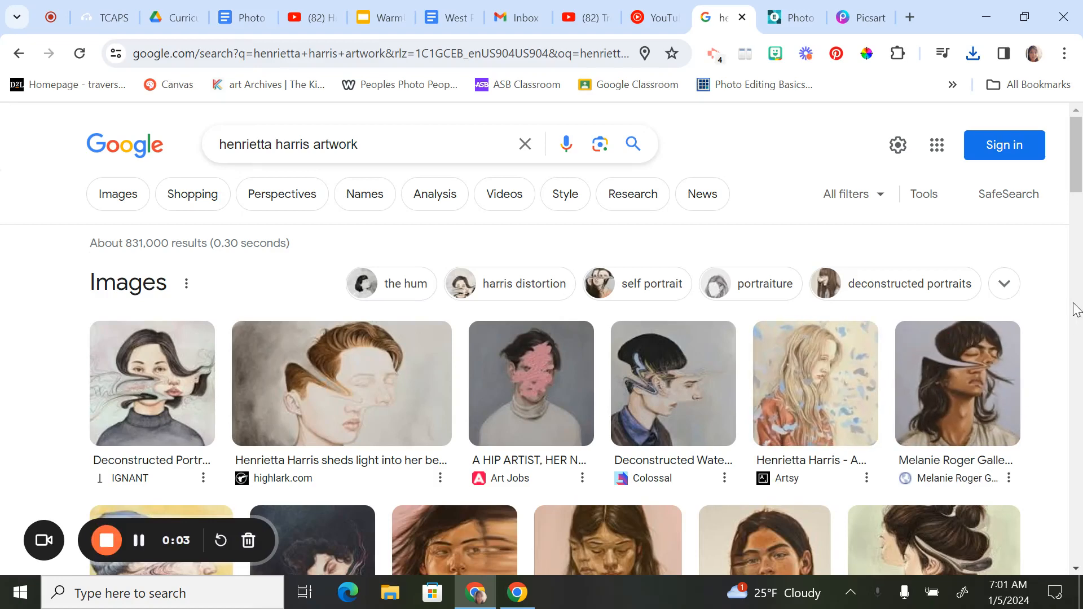
# Step: Set the Liquify push brush to 100% strength and size 172, then return to the Harris references
pyautogui.scroll(-3)
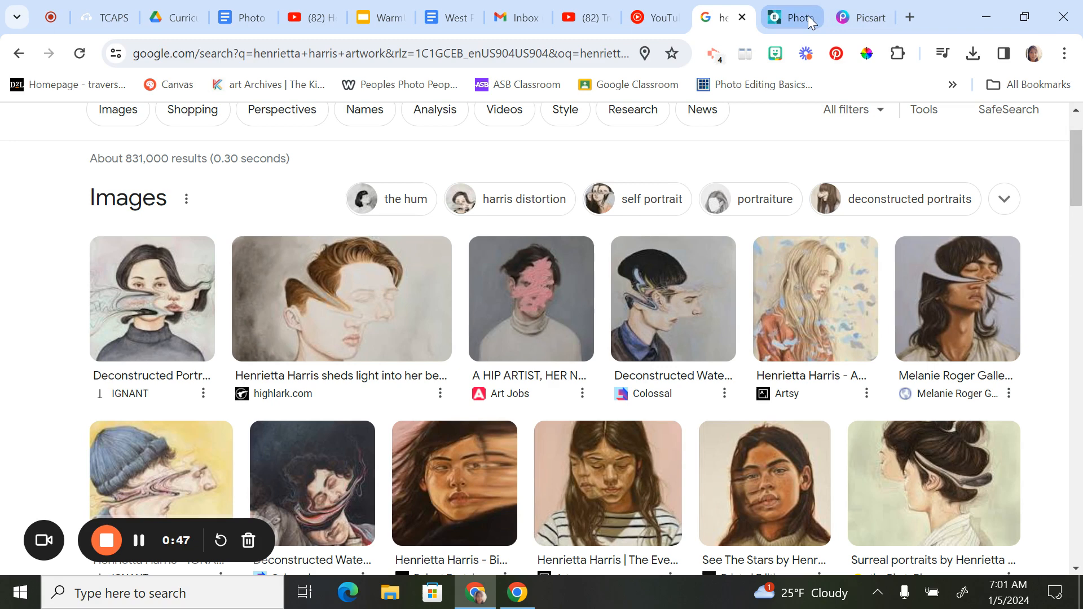
pyautogui.click(782, 17)
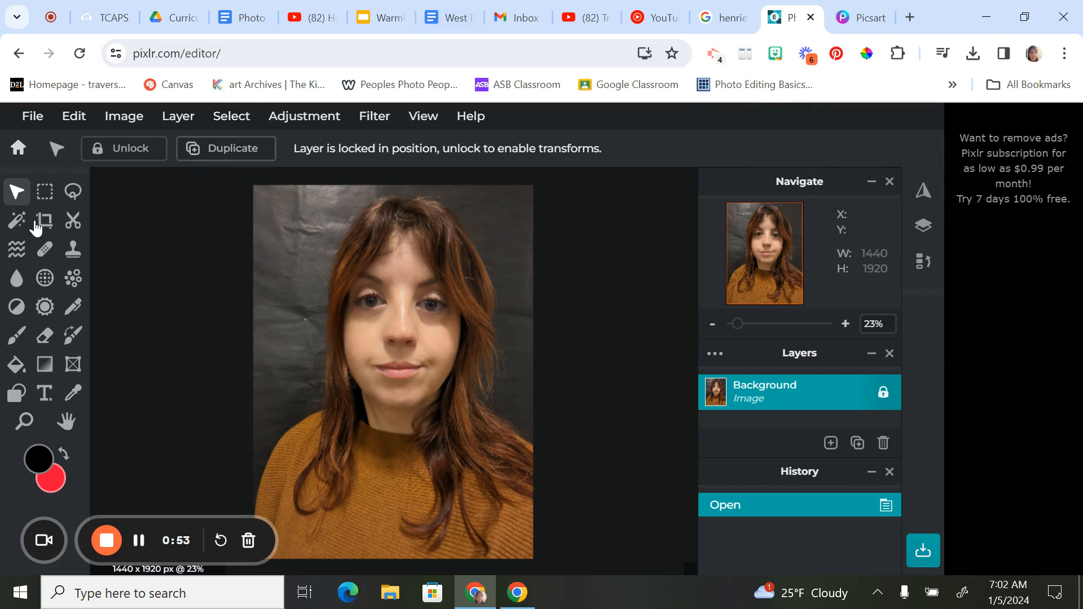
pyautogui.click(16, 248)
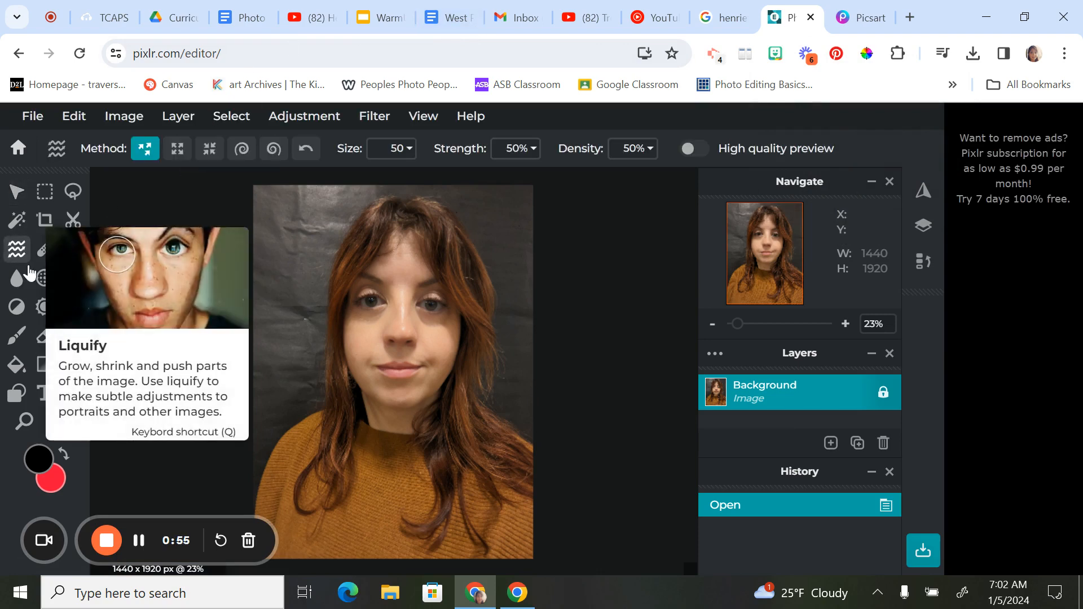
pyautogui.moveTo(157, 197)
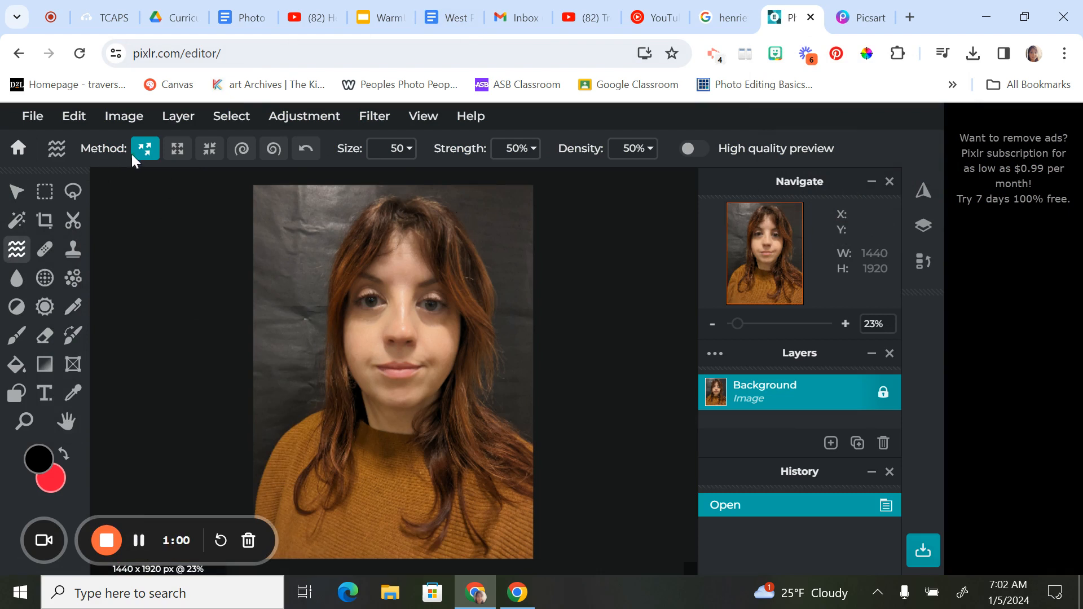
pyautogui.moveTo(306, 149)
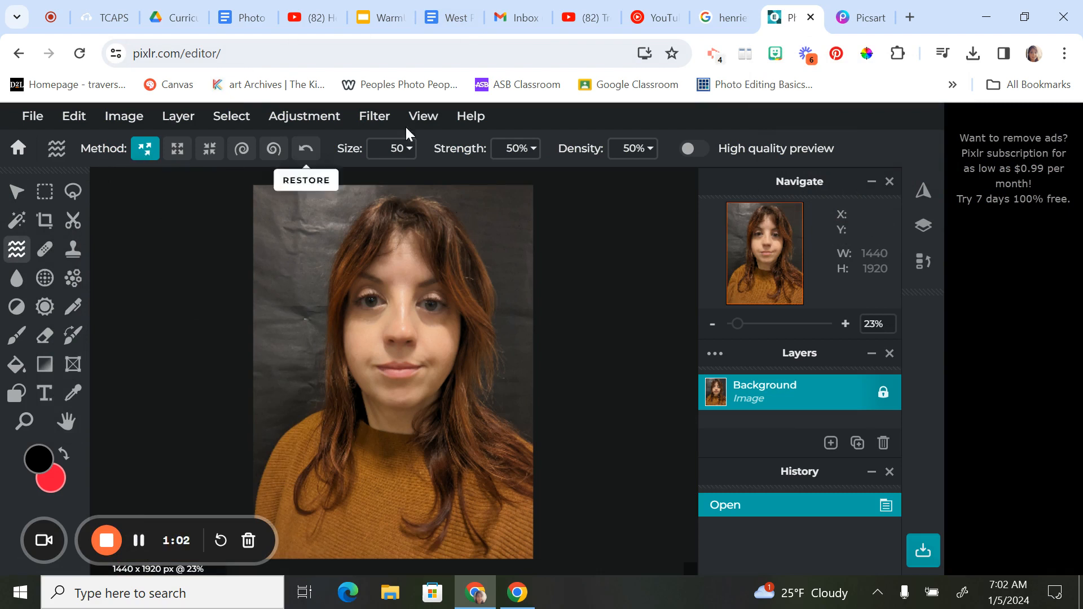
pyautogui.click(515, 148)
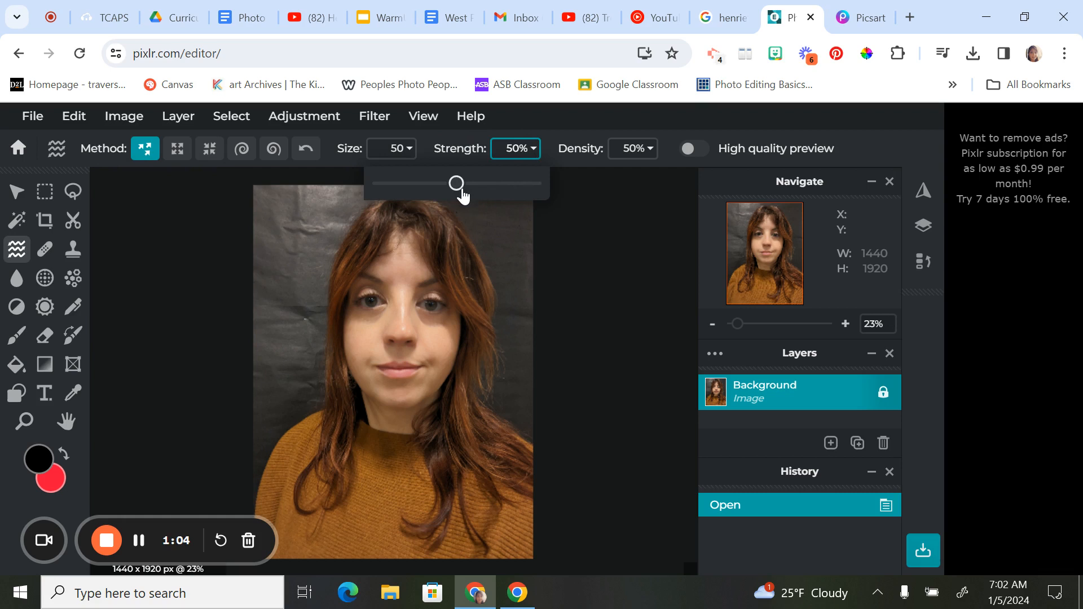
pyautogui.moveTo(456, 183); pyautogui.dragTo(533, 183)
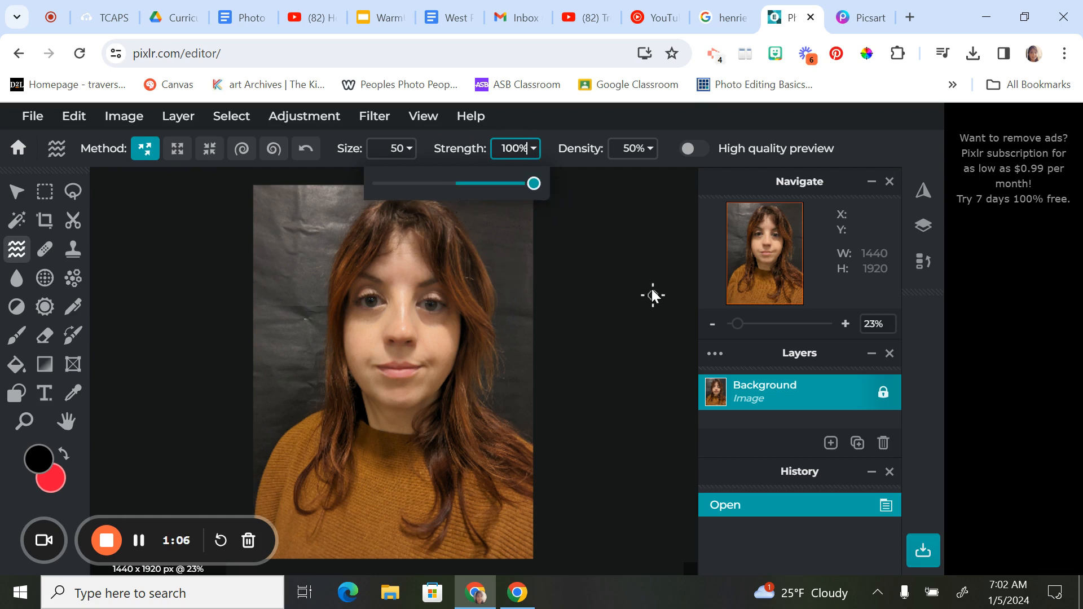
pyautogui.moveTo(360, 206)
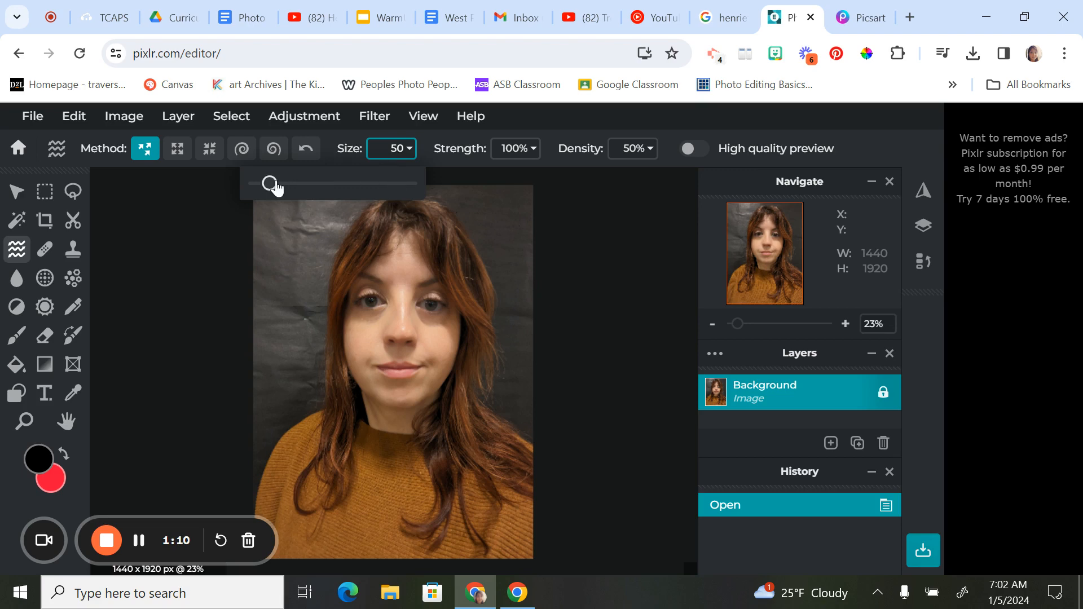
pyautogui.moveTo(266, 183); pyautogui.dragTo(308, 183)
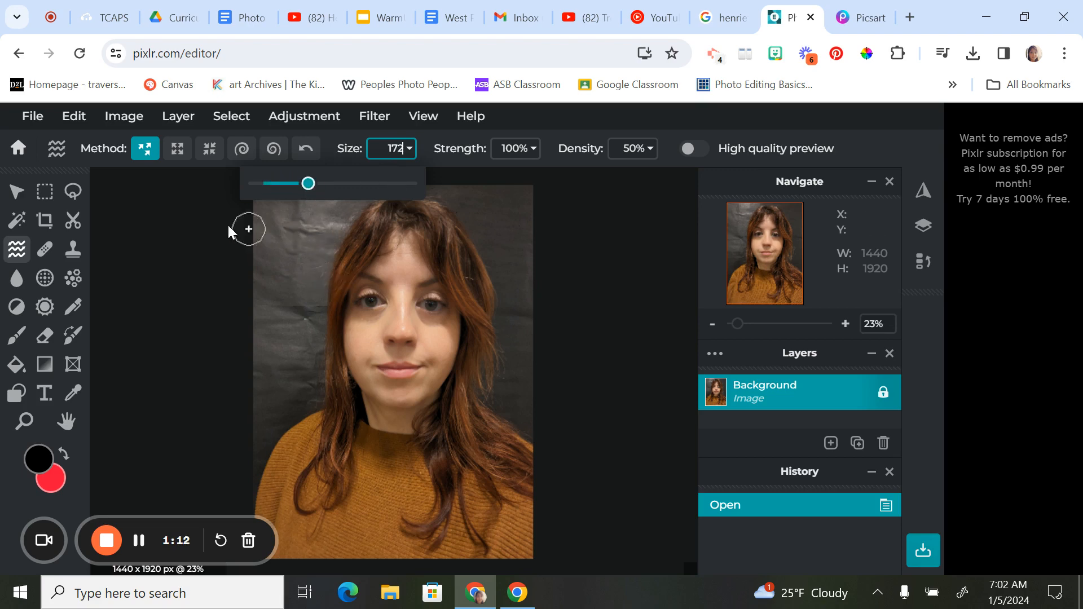
pyautogui.click(723, 17)
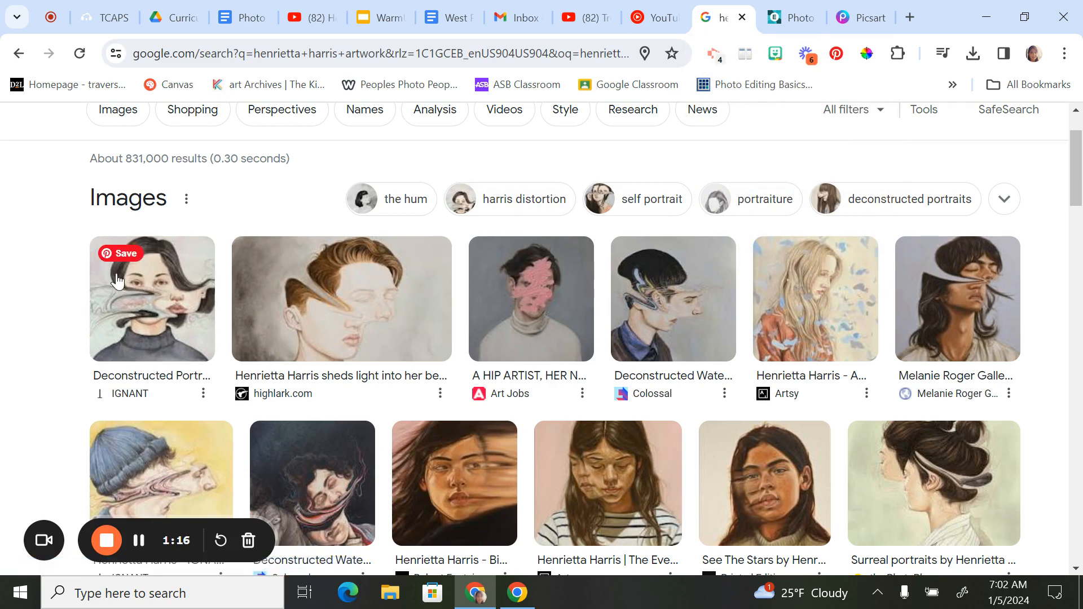
pyautogui.moveTo(143, 291)
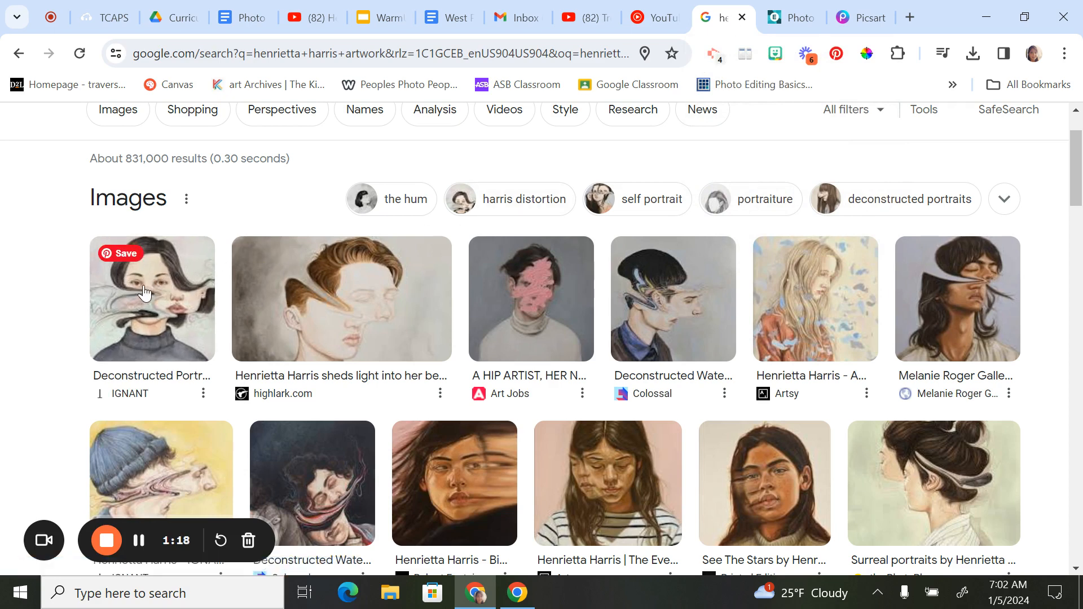
pyautogui.moveTo(657, 313)
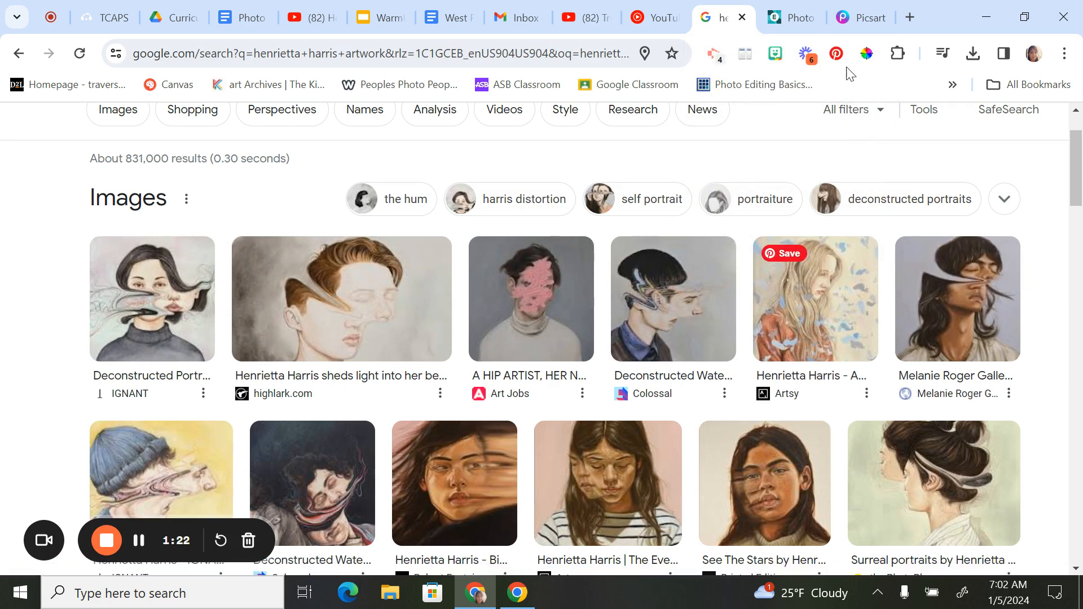
pyautogui.click(788, 17)
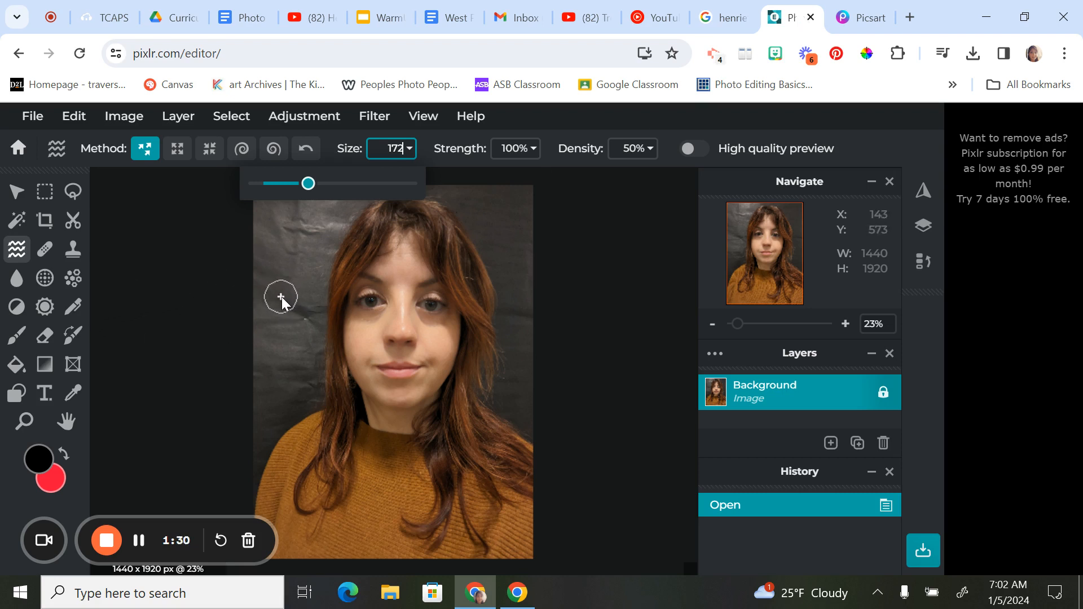
# Step: Try a horizontal push across the eyes, undo it, and enlarge the brush to 262
pyautogui.moveTo(281, 299); pyautogui.dragTo(376, 303)
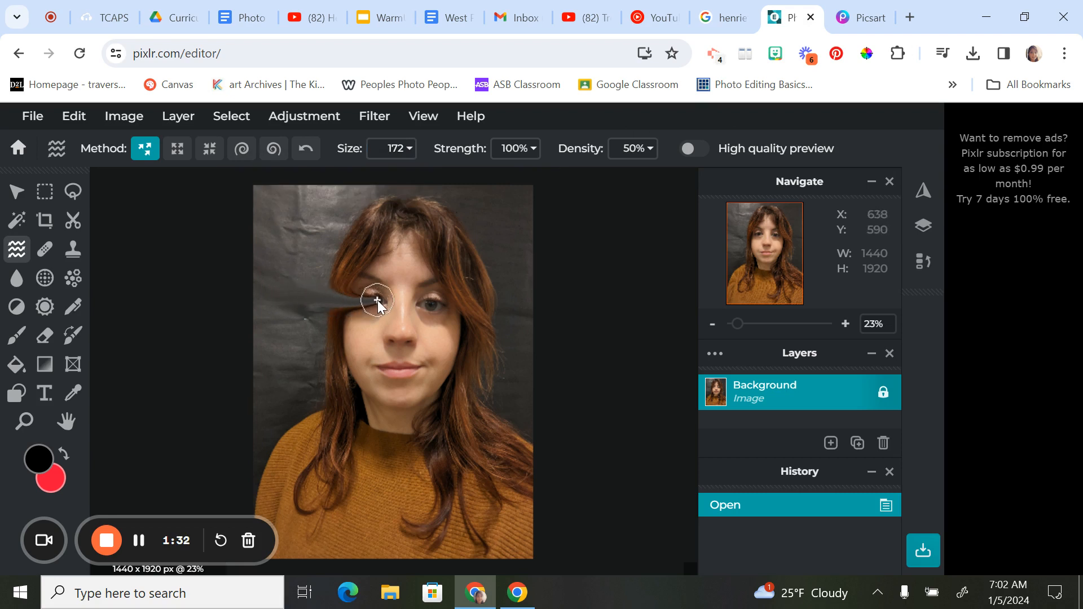
pyautogui.moveTo(376, 301); pyautogui.dragTo(474, 310)
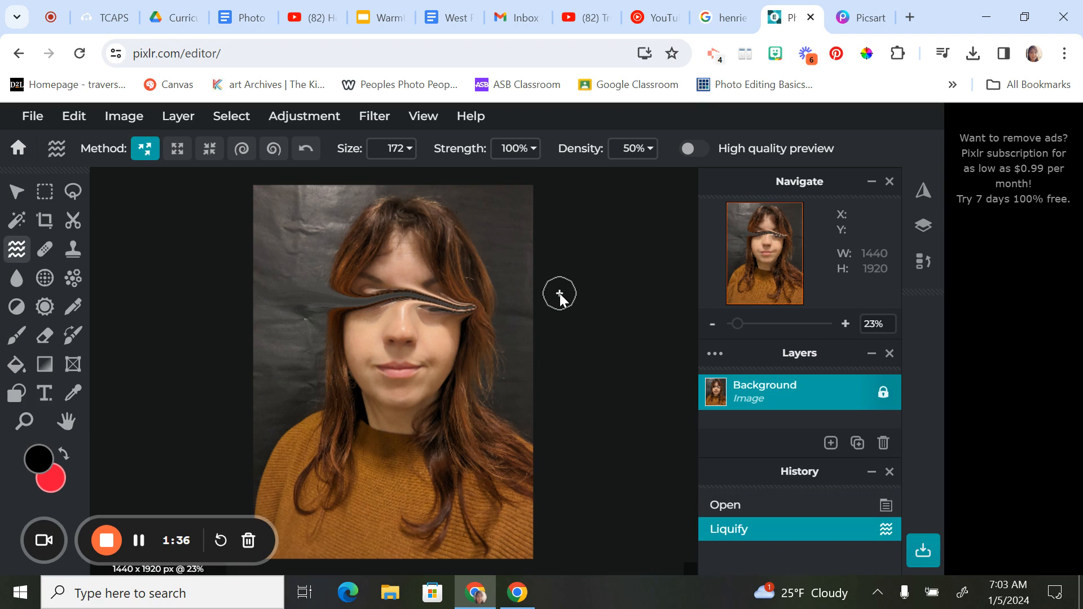
pyautogui.press('ctrl+z')
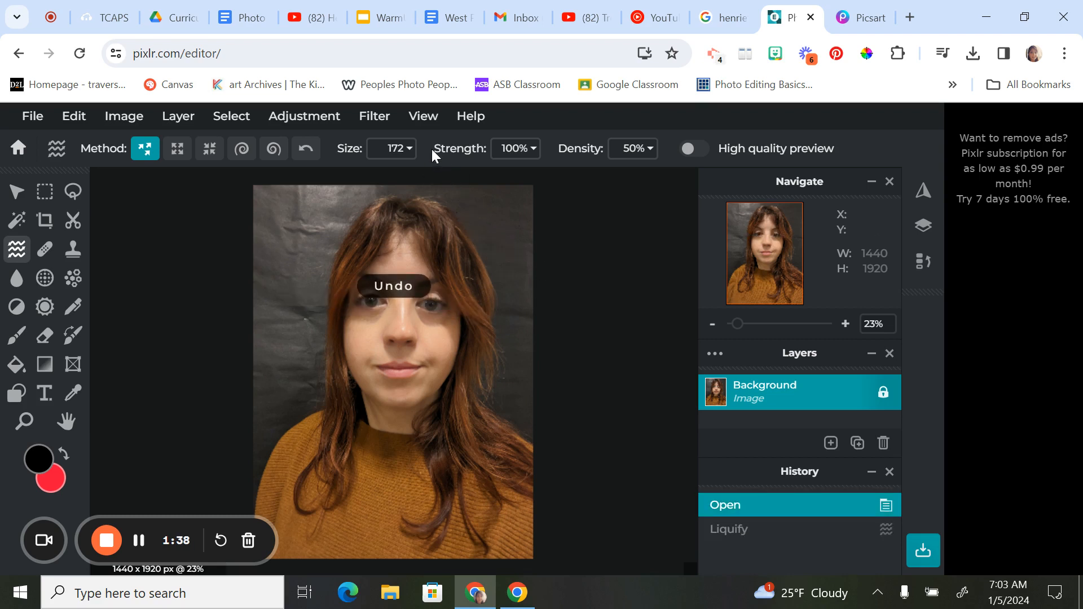
pyautogui.click(391, 148)
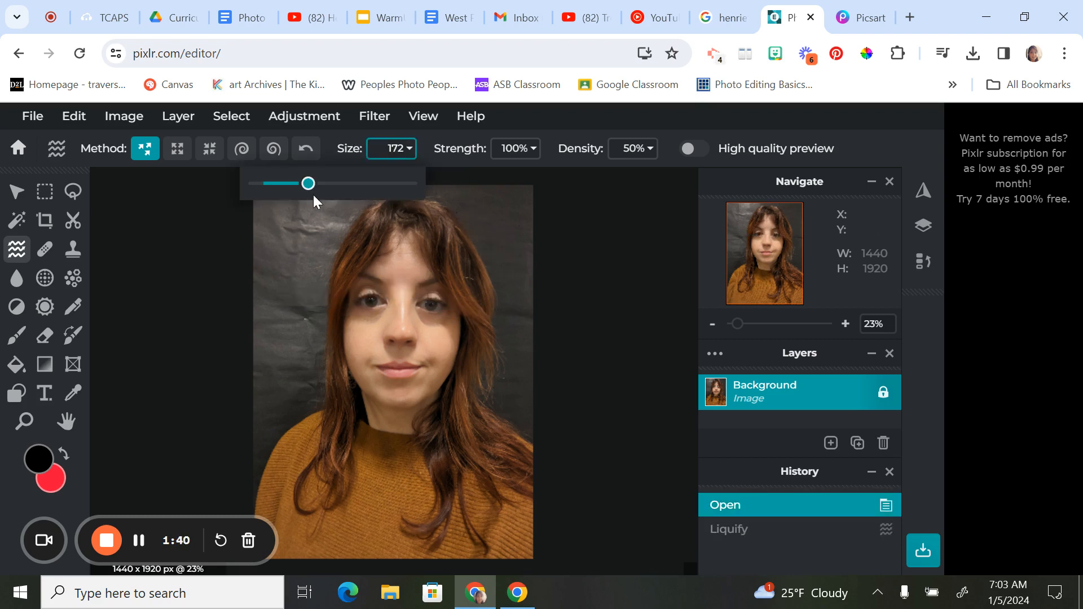
pyautogui.moveTo(309, 183); pyautogui.dragTo(336, 183)
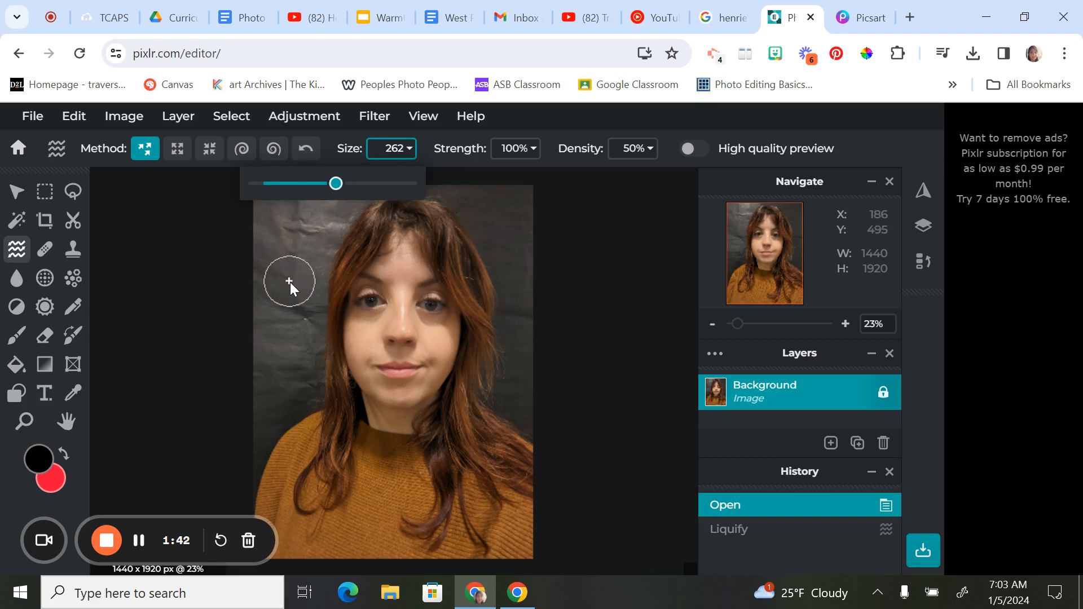
# Step: Drag long horizontal push strokes across the eye area toward the right
pyautogui.moveTo(289, 281); pyautogui.dragTo(375, 289)
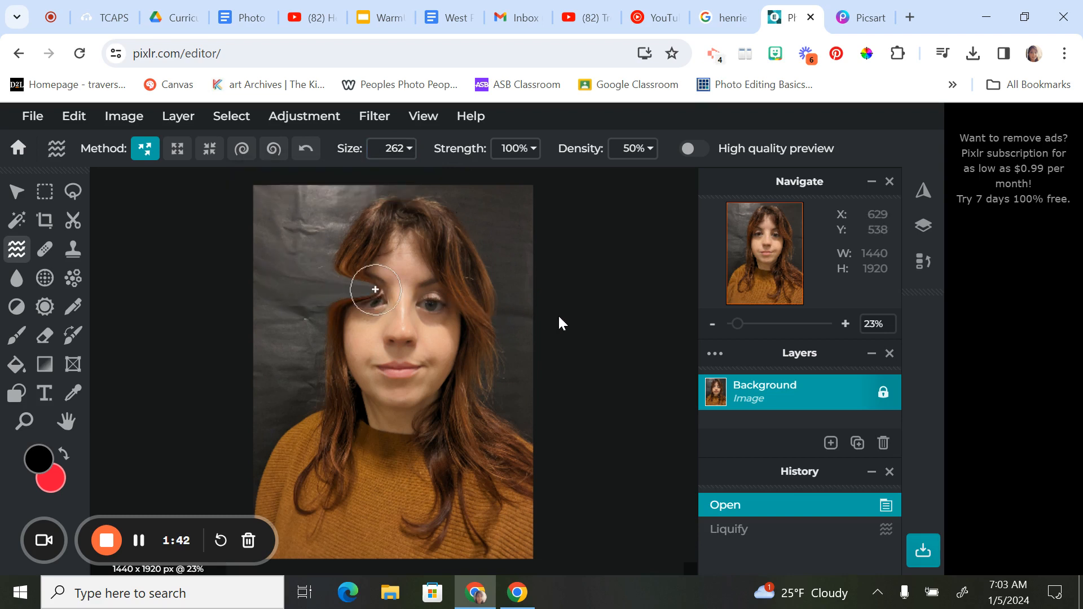
pyautogui.moveTo(375, 289); pyautogui.dragTo(609, 318)
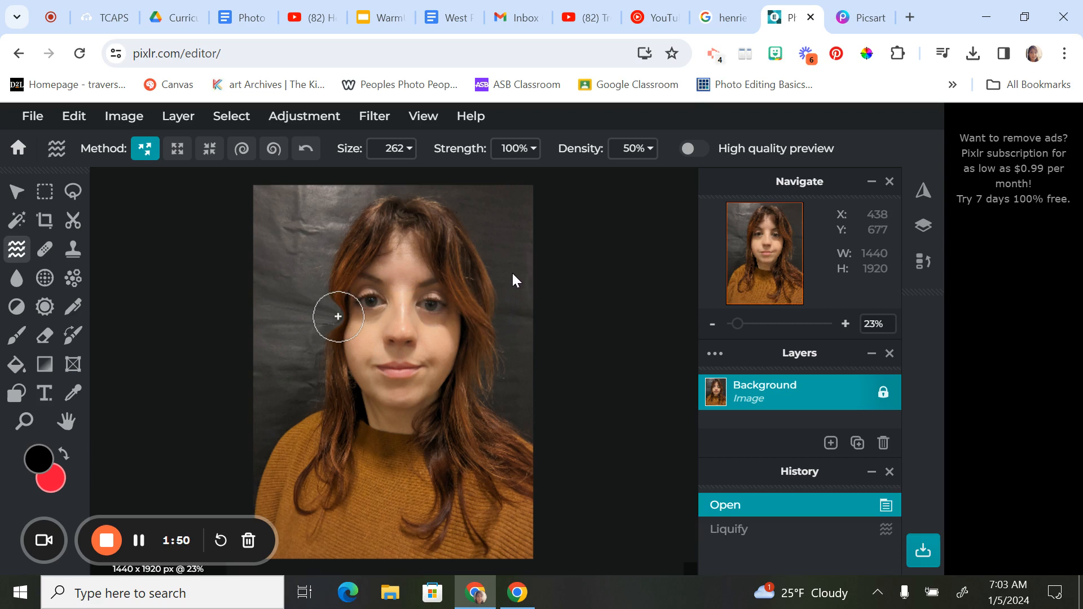
pyautogui.moveTo(338, 317); pyautogui.dragTo(522, 261)
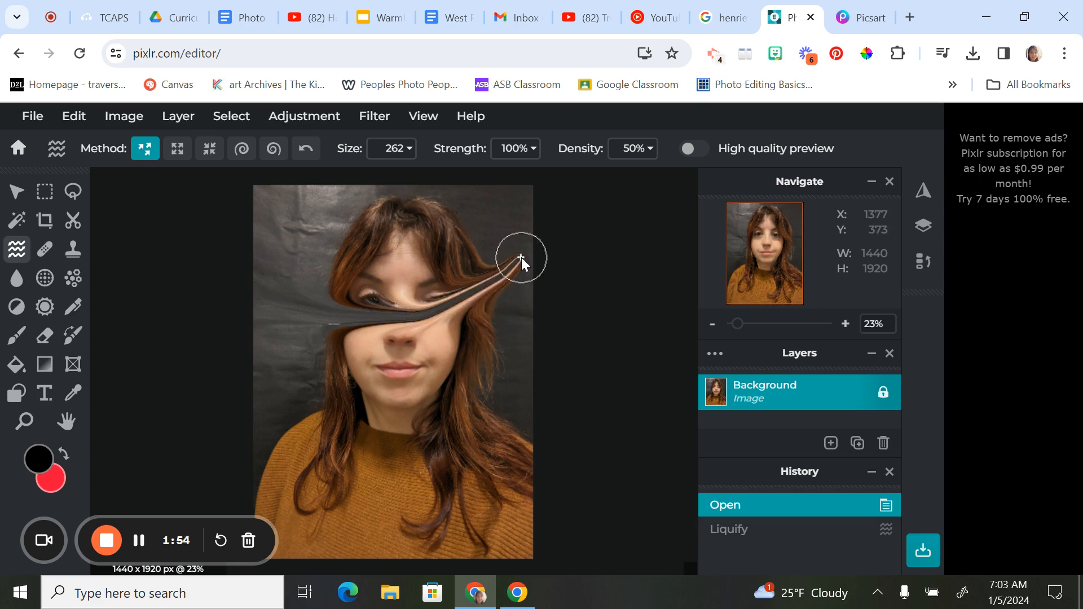
pyautogui.moveTo(521, 262); pyautogui.dragTo(553, 400)
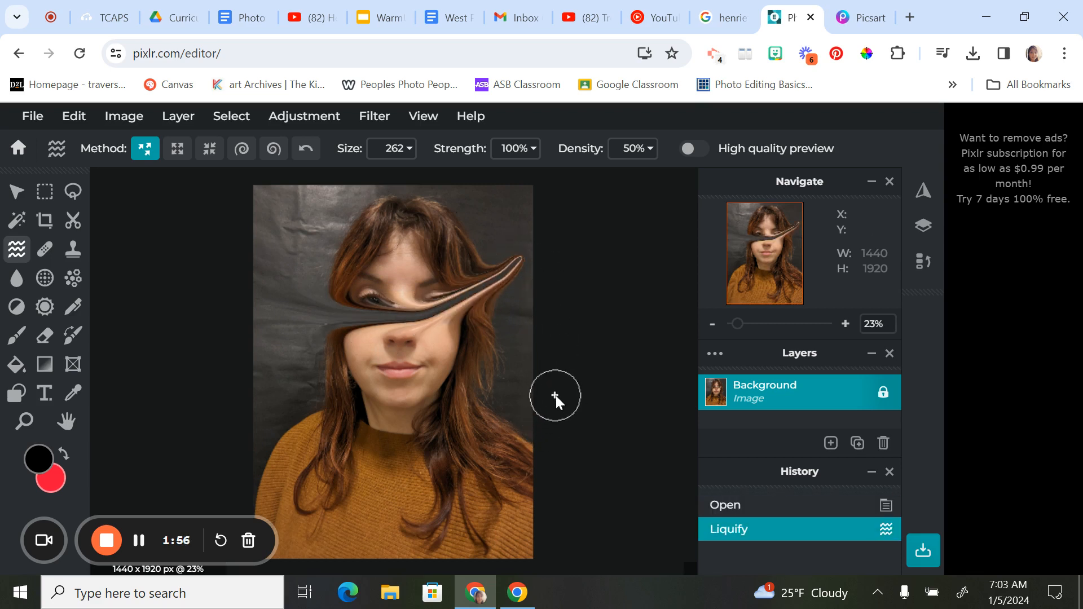
pyautogui.click(724, 505)
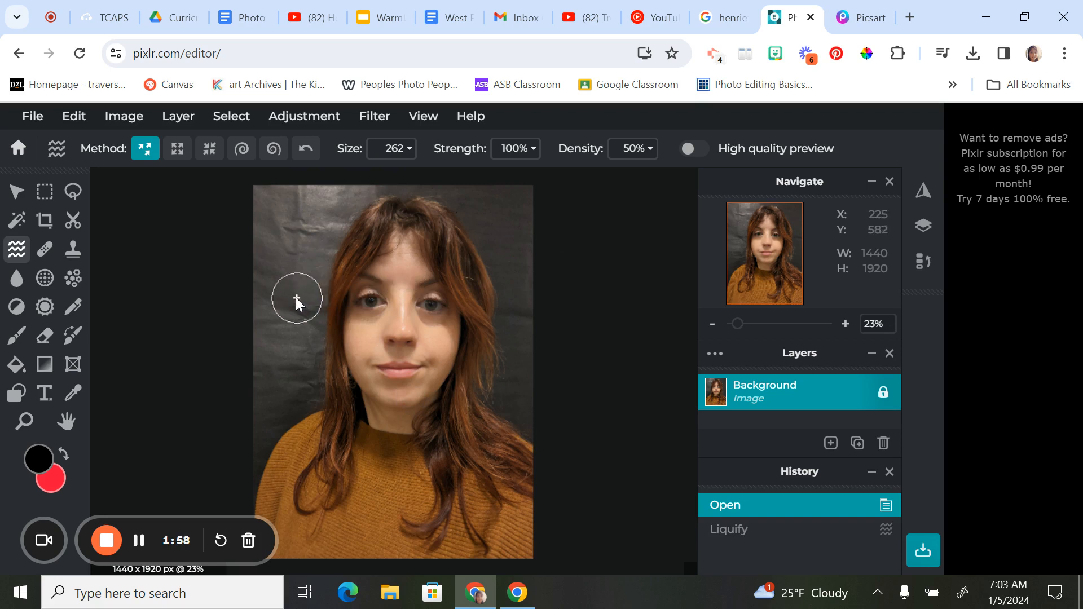
# Step: Streak the eyes rightward and stretch the nose and mouth into a long leftward smear
pyautogui.moveTo(298, 298); pyautogui.dragTo(377, 298)
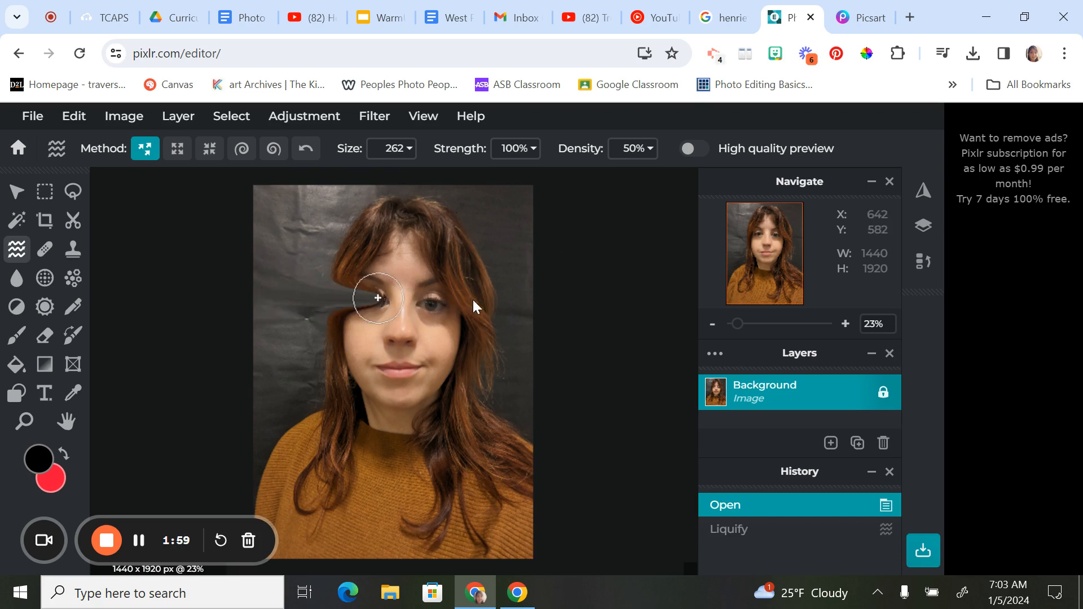
pyautogui.moveTo(376, 298); pyautogui.dragTo(498, 309)
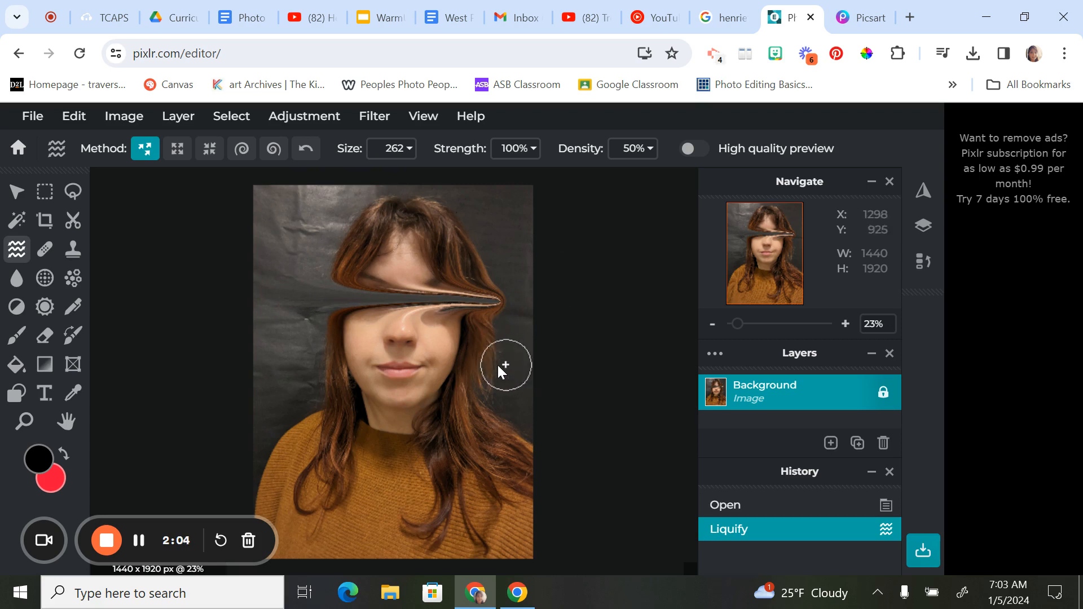
pyautogui.moveTo(504, 365); pyautogui.dragTo(384, 356)
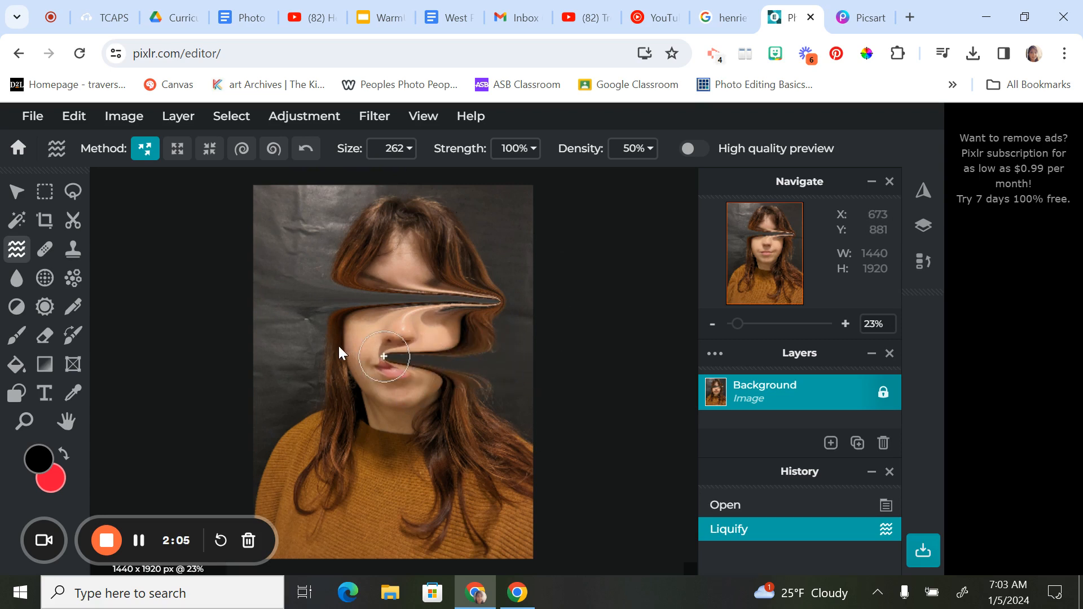
pyautogui.moveTo(385, 357); pyautogui.dragTo(300, 352)
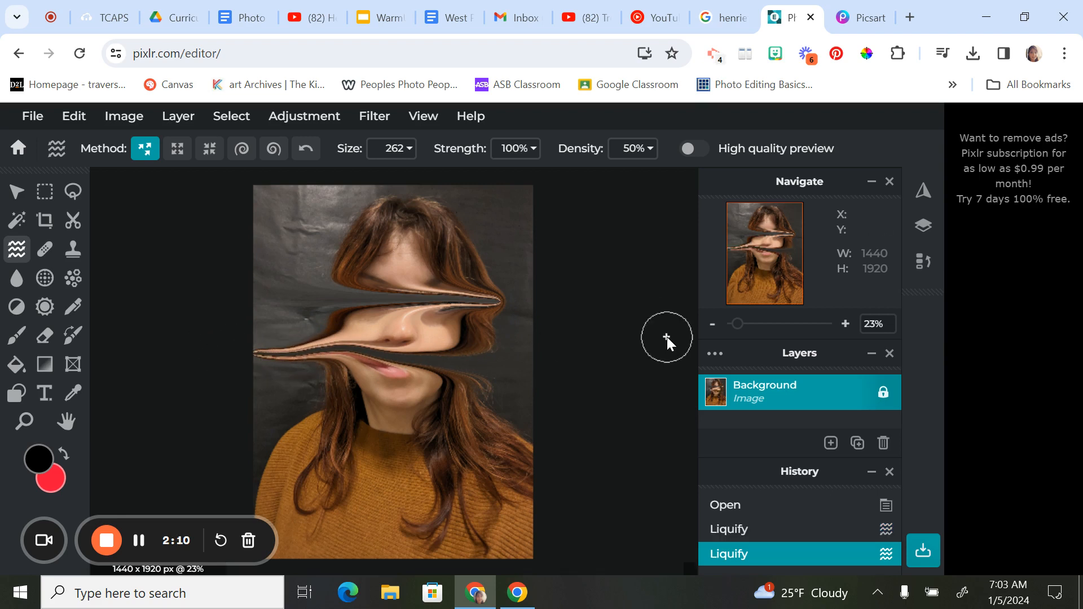
pyautogui.moveTo(435, 247)
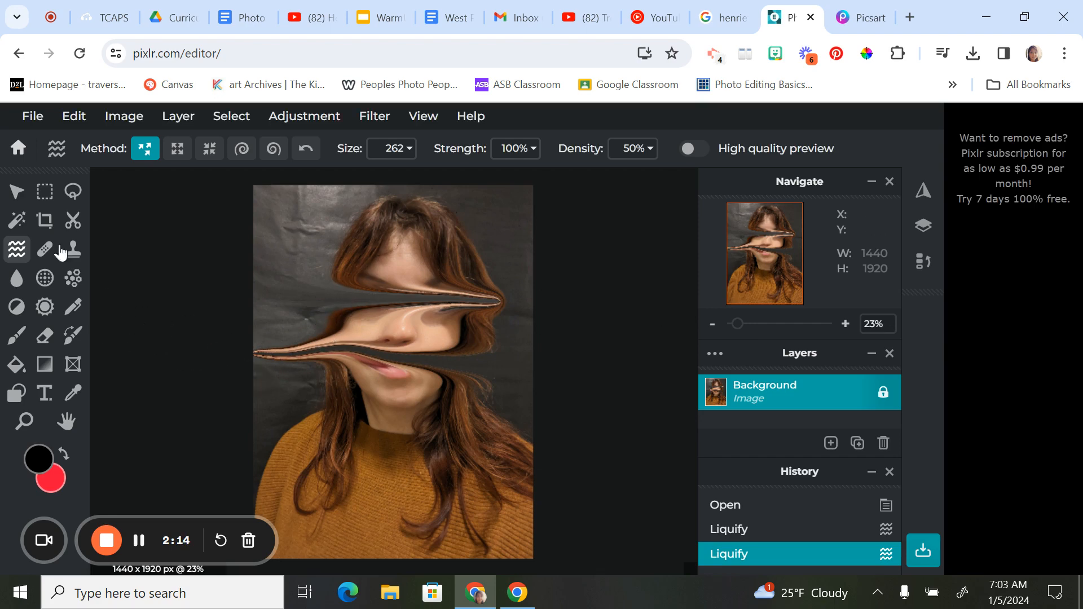
# Step: Quick-export the smeared portrait as a PNG and confirm the save
pyautogui.click(31, 115)
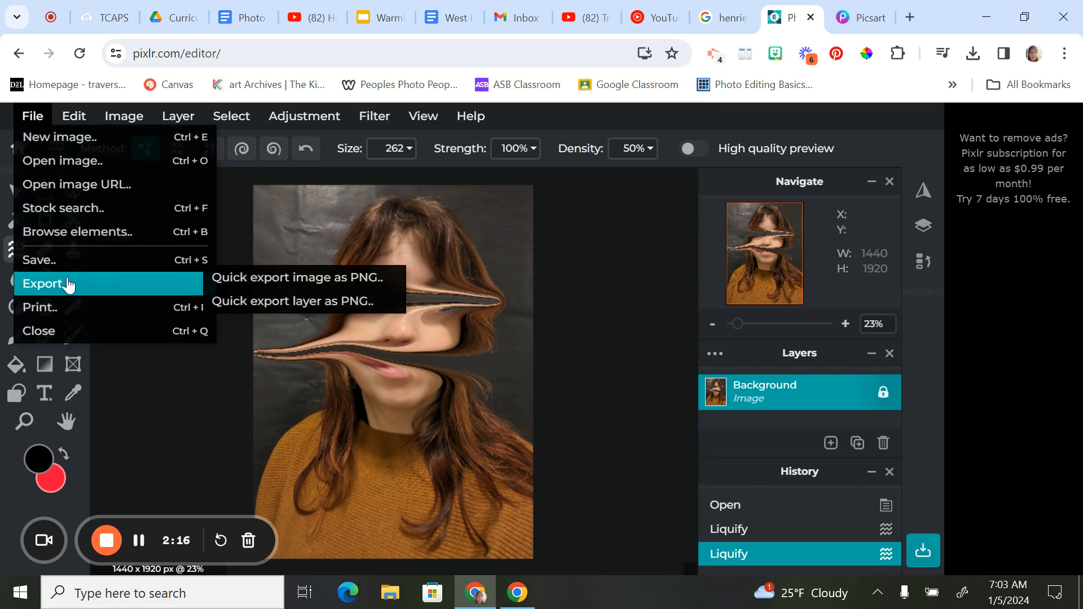
pyautogui.click(47, 283)
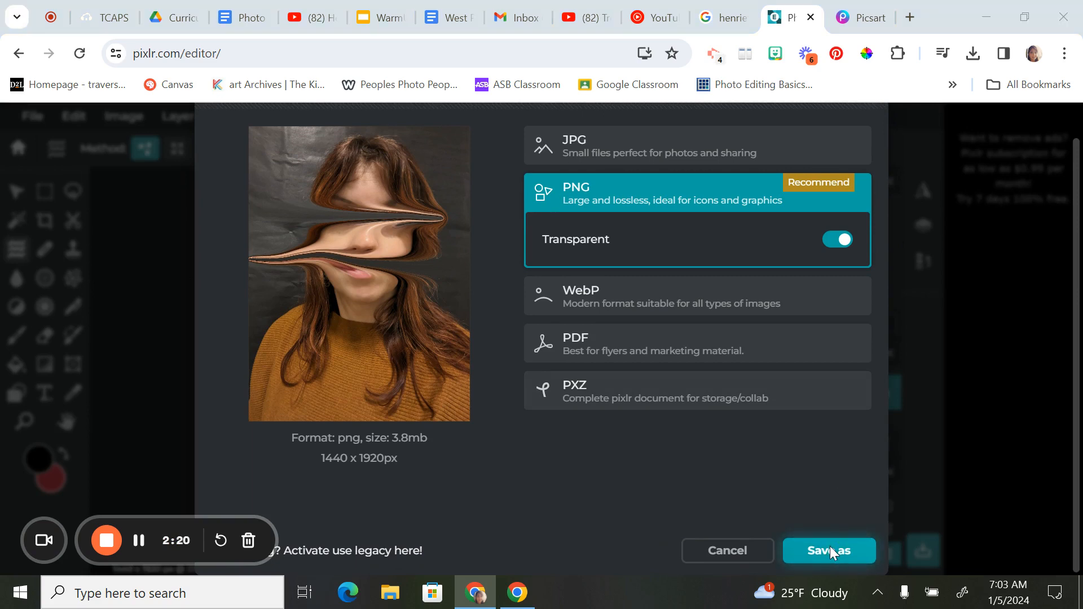
pyautogui.click(828, 551)
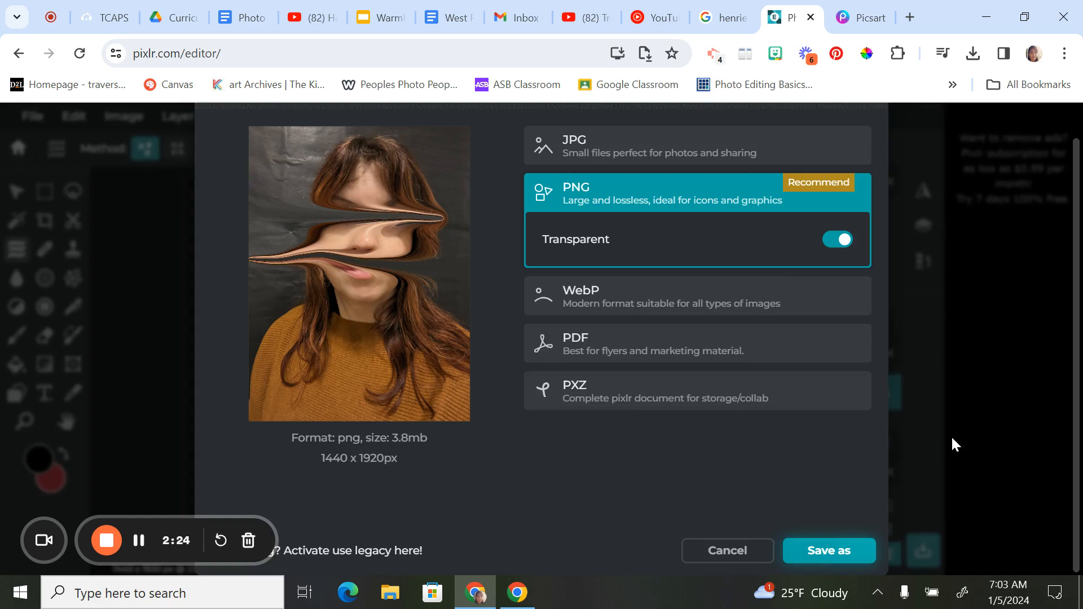
pyautogui.click(827, 550)
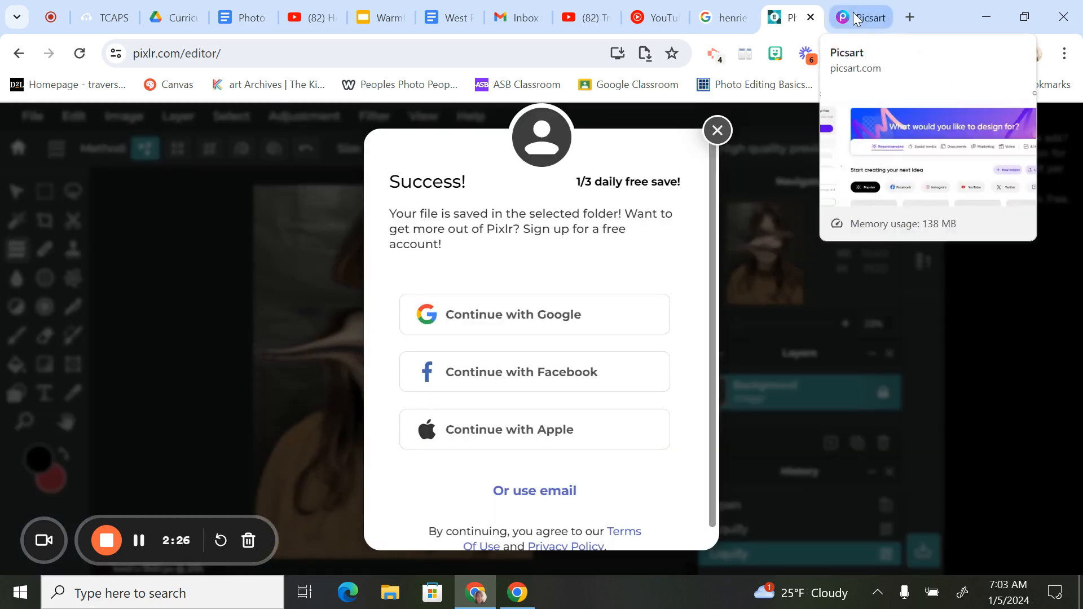
# Step: Upload the exported smeared portrait file into a new Picsart editor project
pyautogui.click(861, 17)
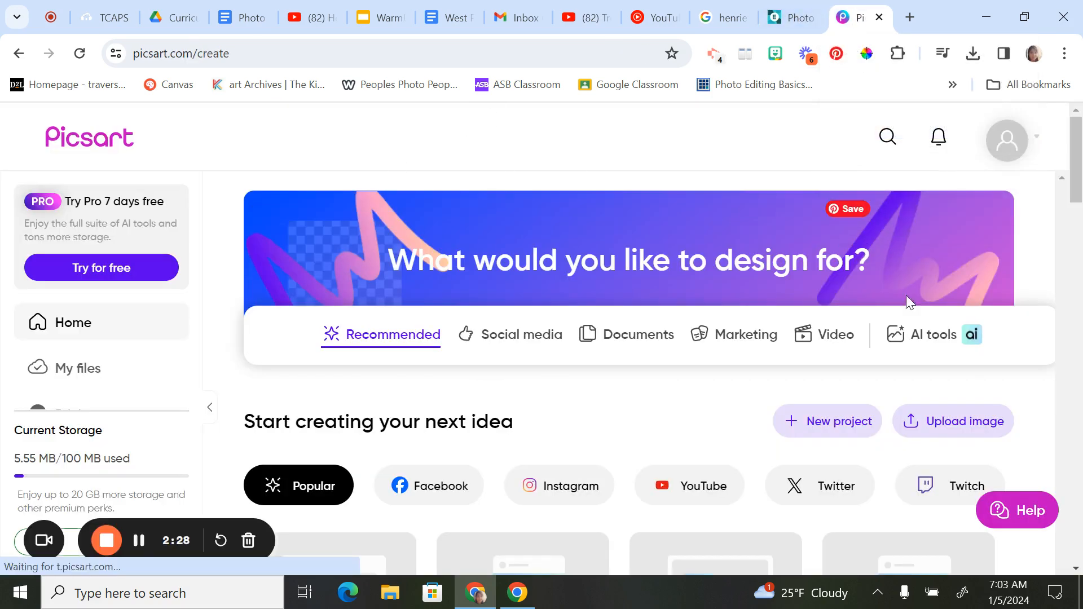
pyautogui.click(952, 421)
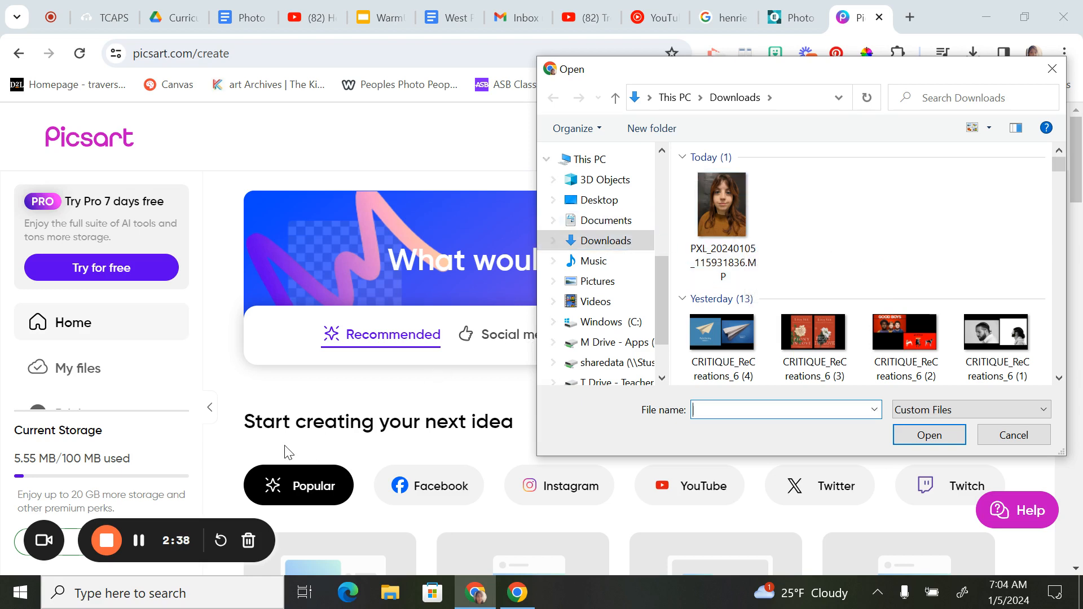
pyautogui.moveTo(166, 521)
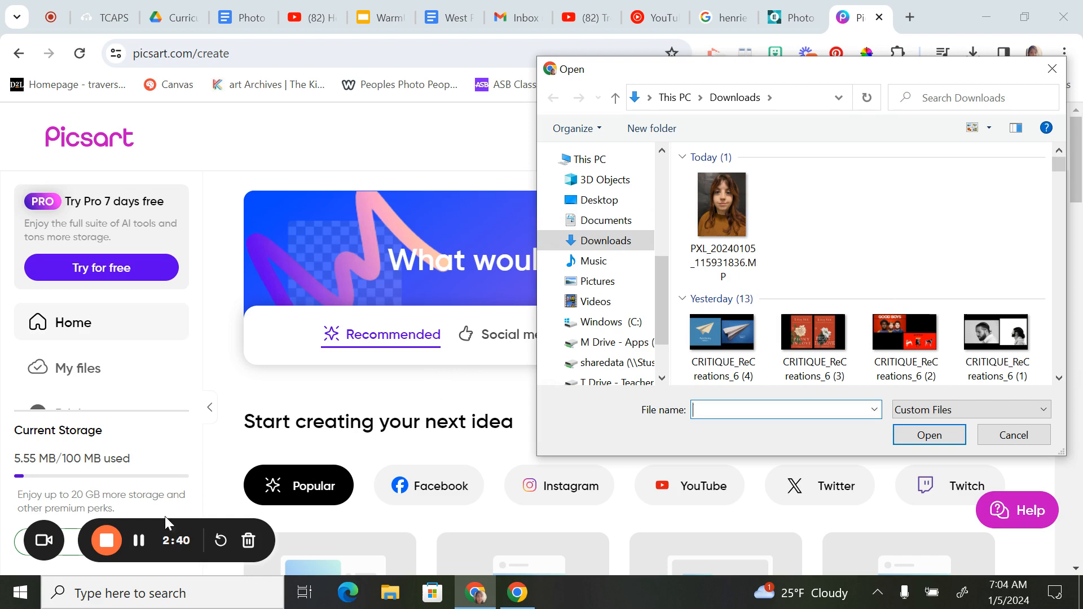
pyautogui.moveTo(598, 281)
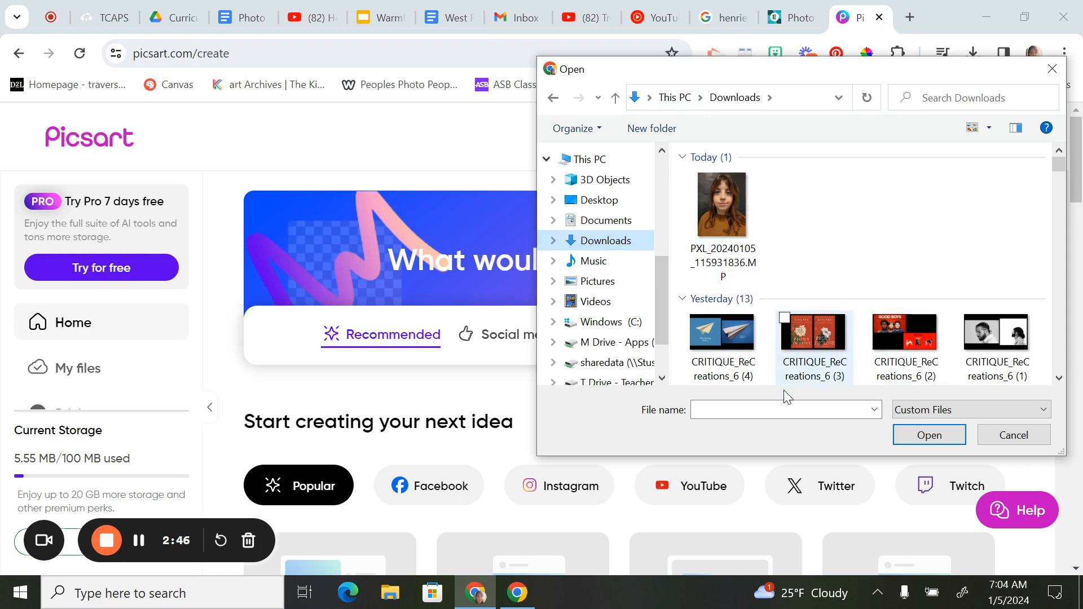
pyautogui.click(1012, 434)
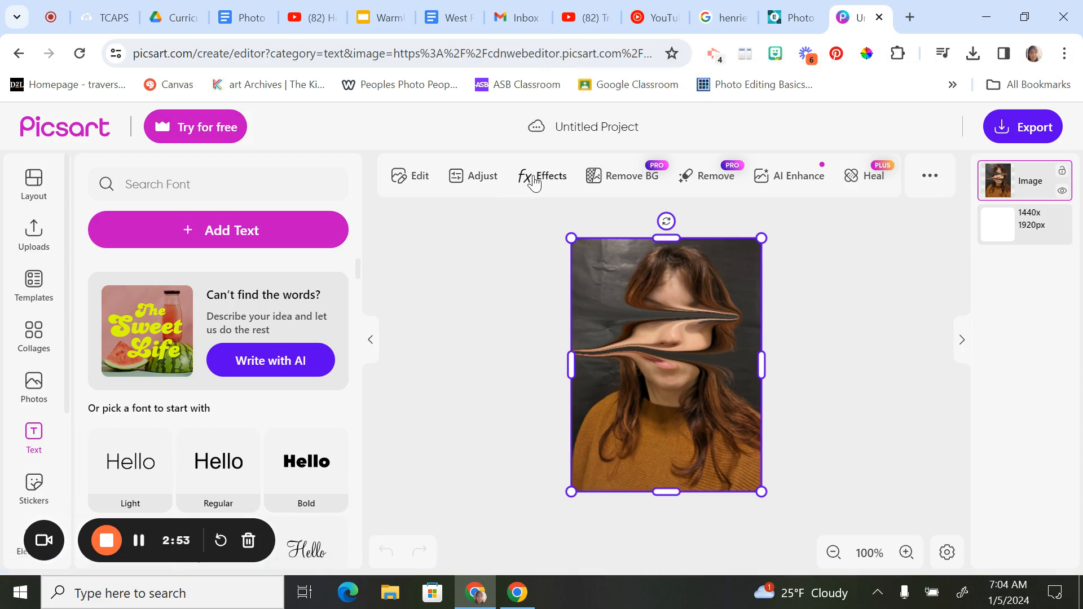
# Step: Apply the Artistic Watercolor effect to the portrait and bring up its adjustment options
pyautogui.click(543, 175)
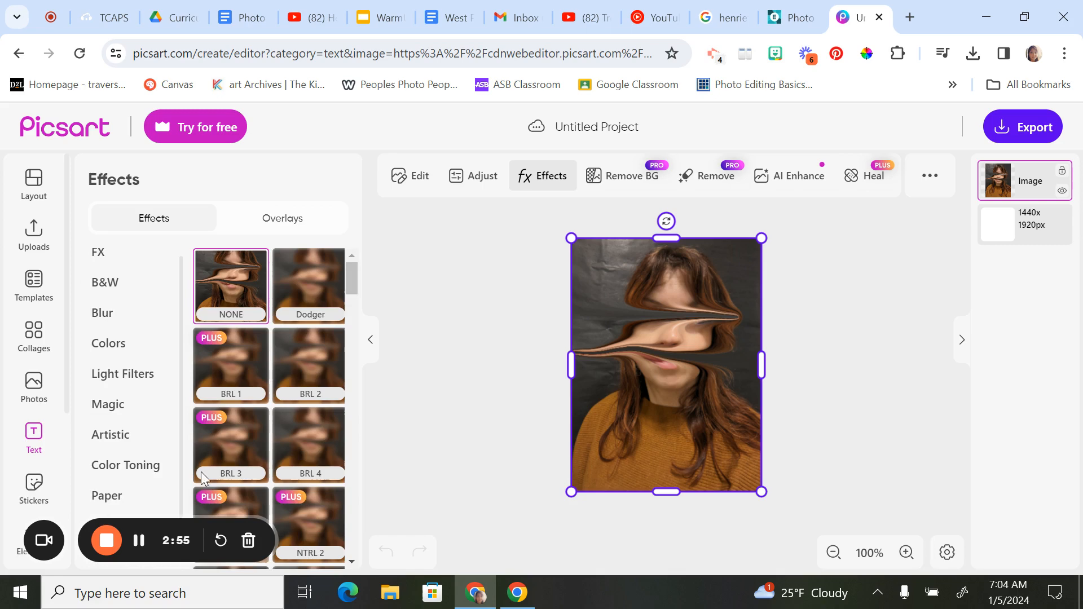
pyautogui.moveTo(218, 501)
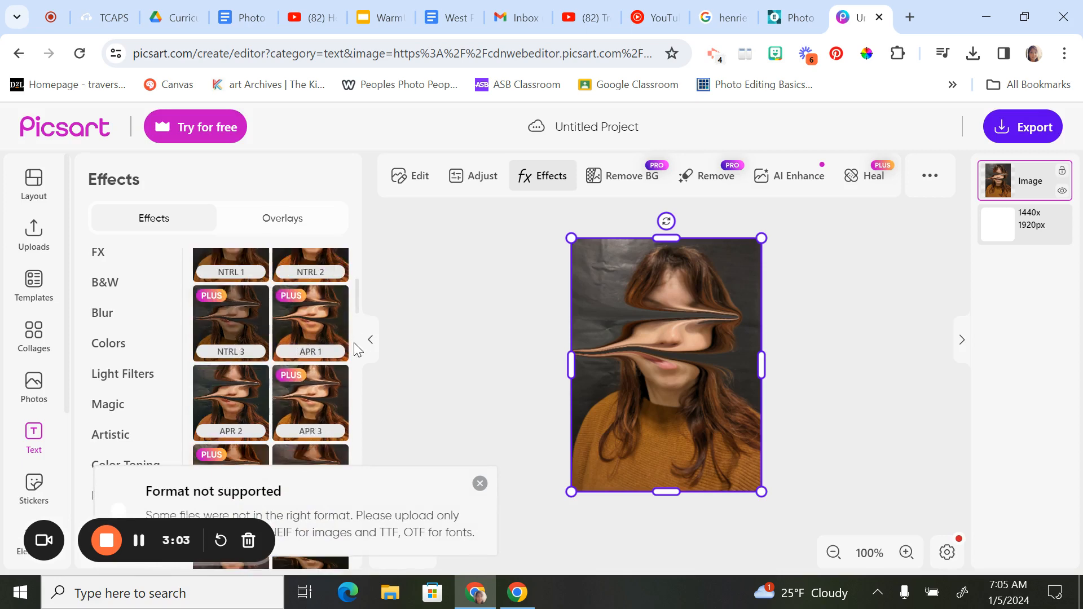
pyautogui.scroll(-3)
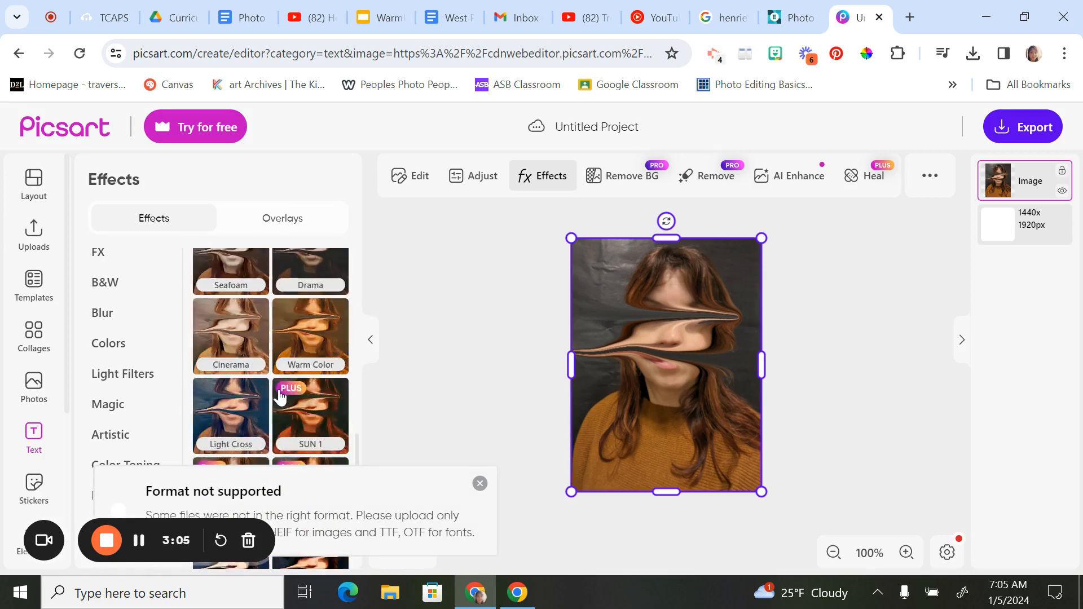
pyautogui.scroll(-3)
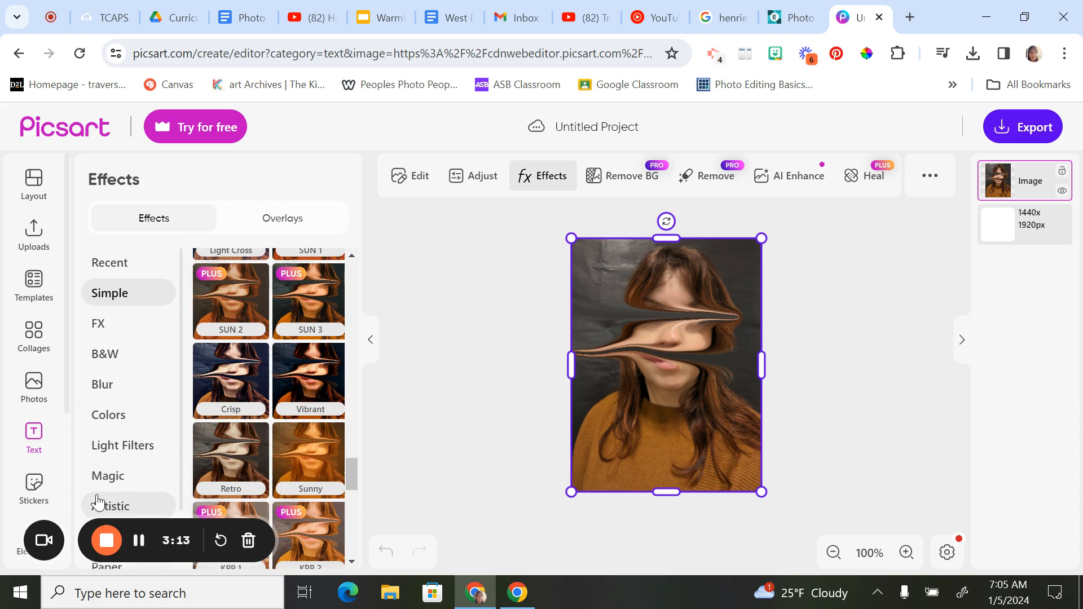
pyautogui.scroll(-3)
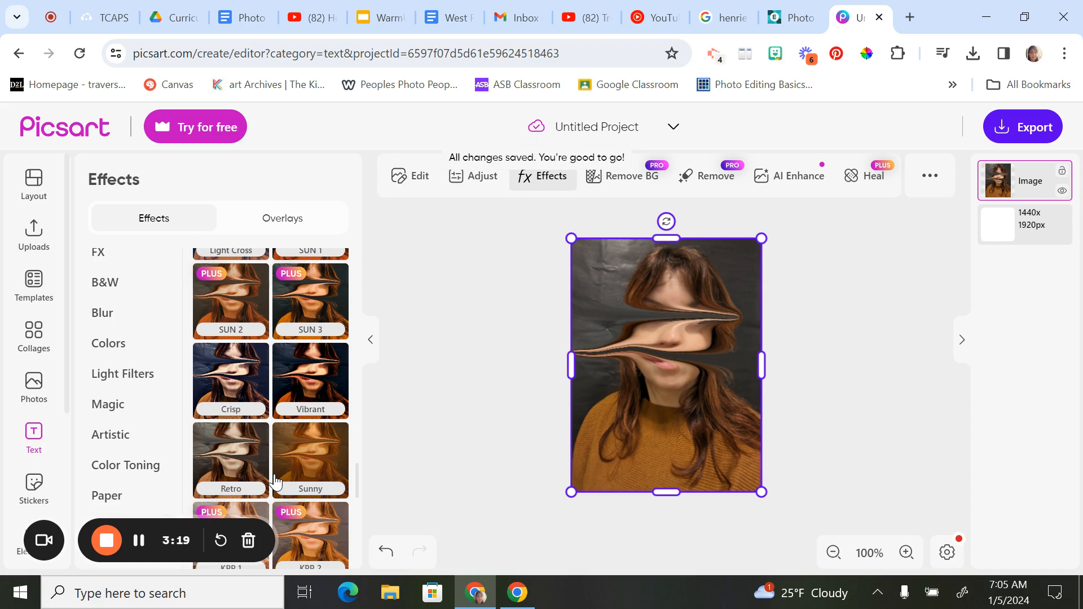
pyautogui.click(110, 435)
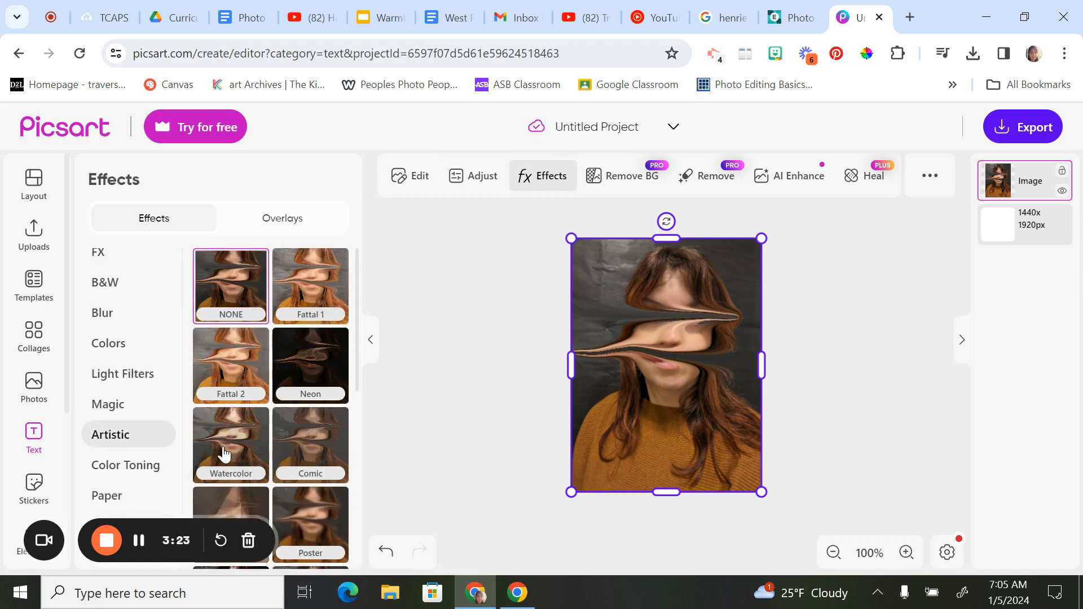
pyautogui.click(230, 444)
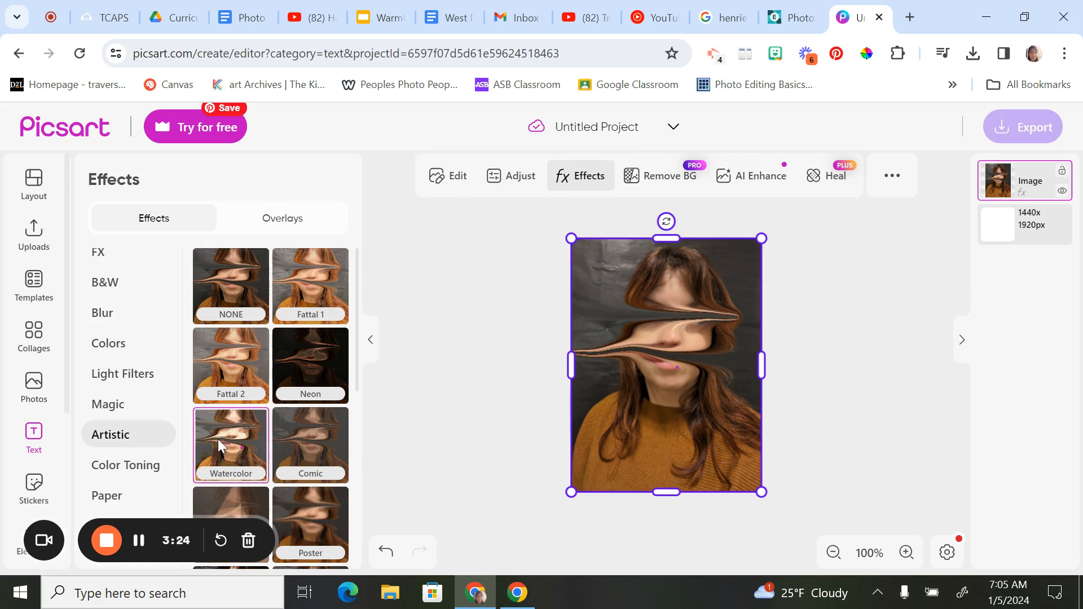
pyautogui.click(230, 445)
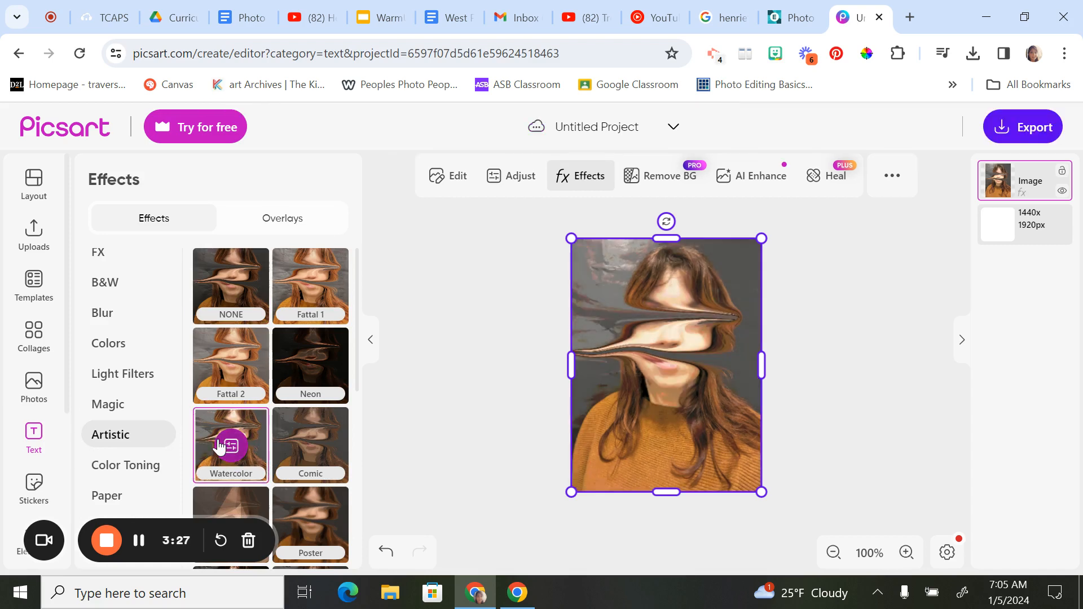